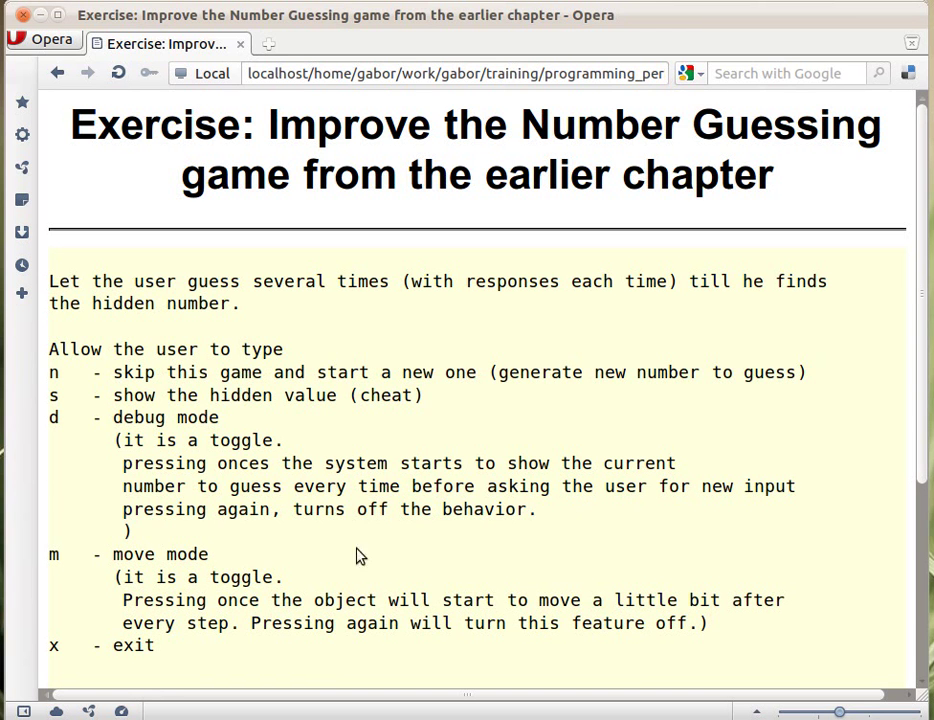
mouse_move(90, 578)
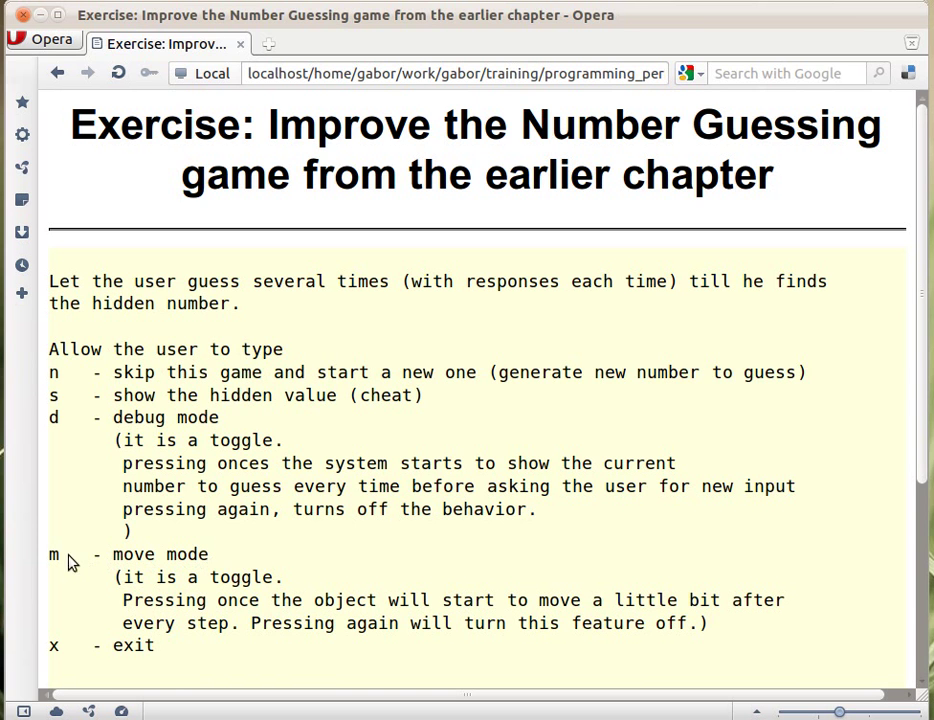
mouse_move(163, 580)
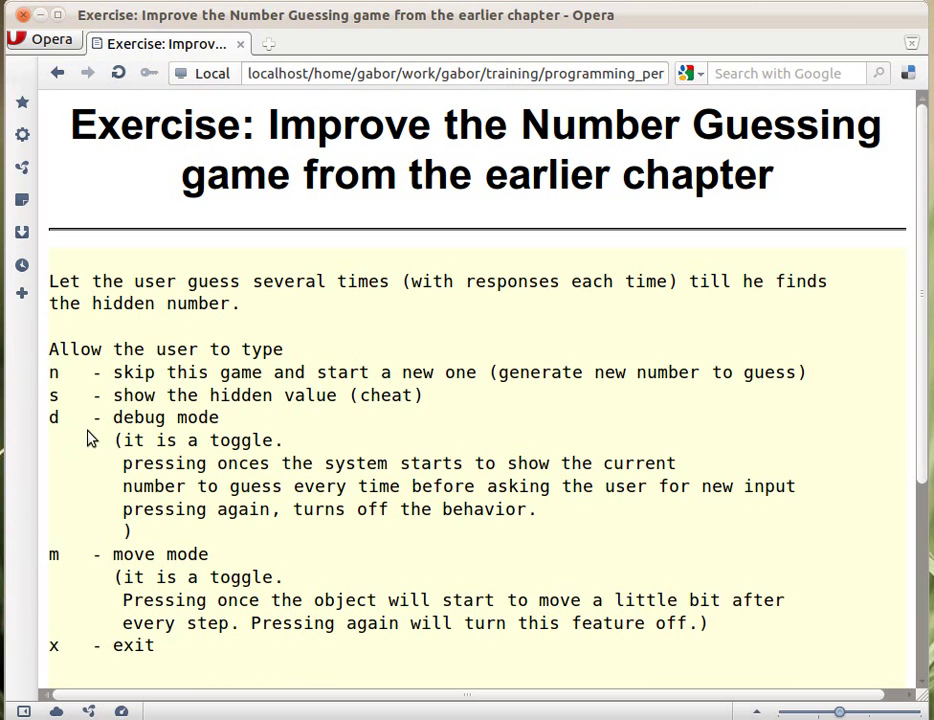
mouse_move(143, 461)
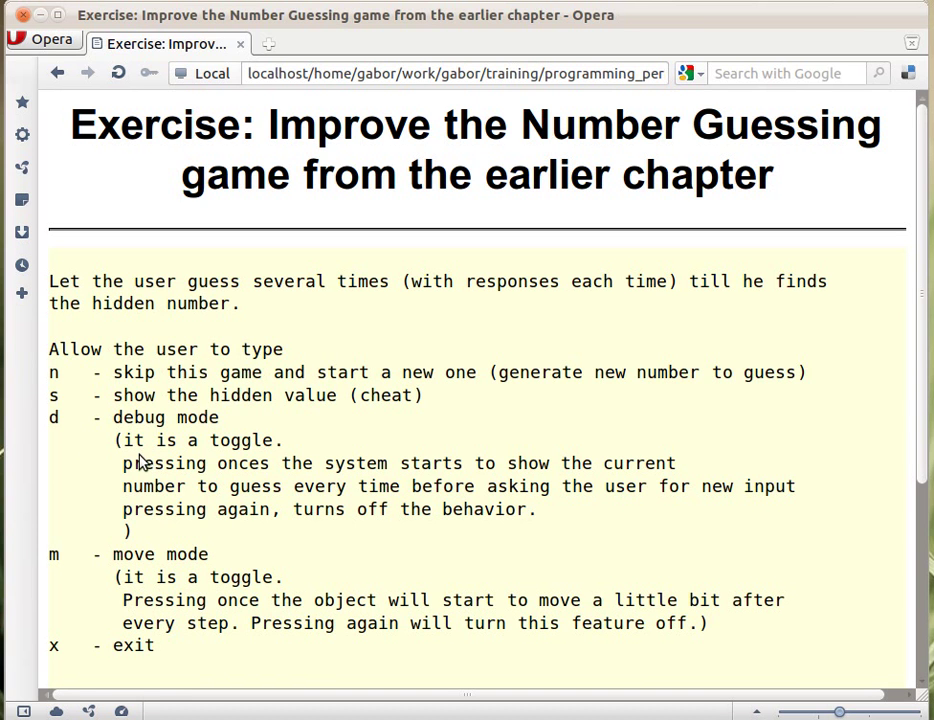
mouse_move(143, 567)
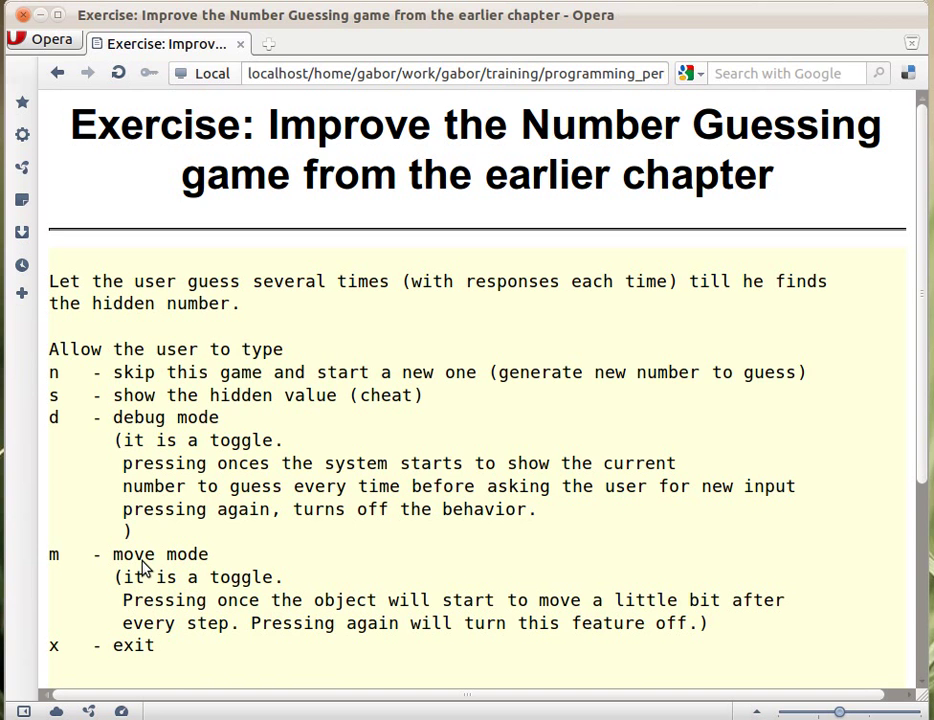
mouse_move(283, 246)
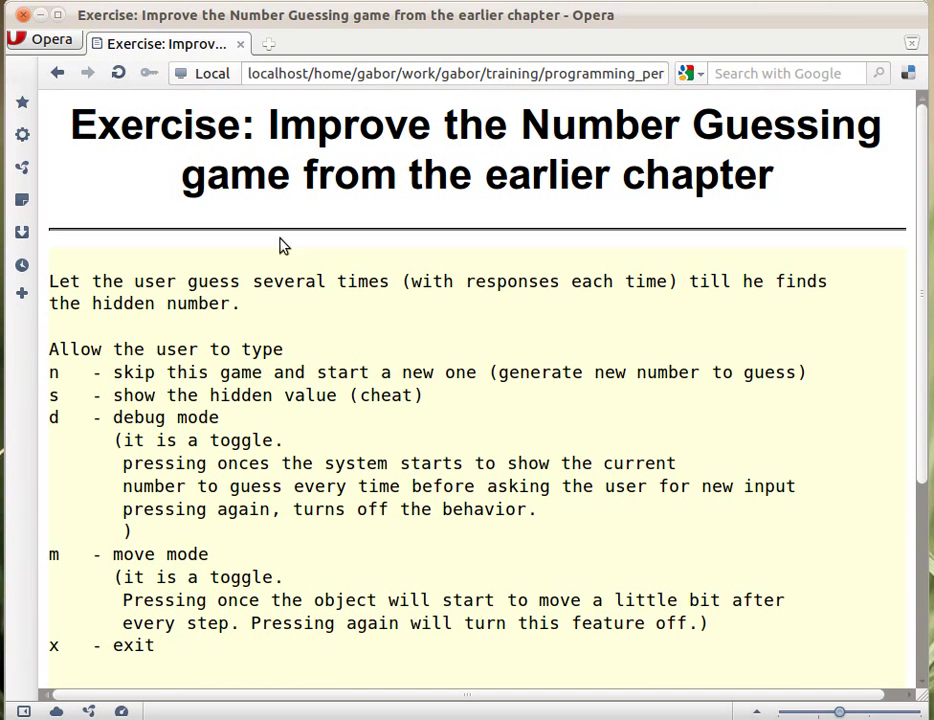
mouse_move(400, 347)
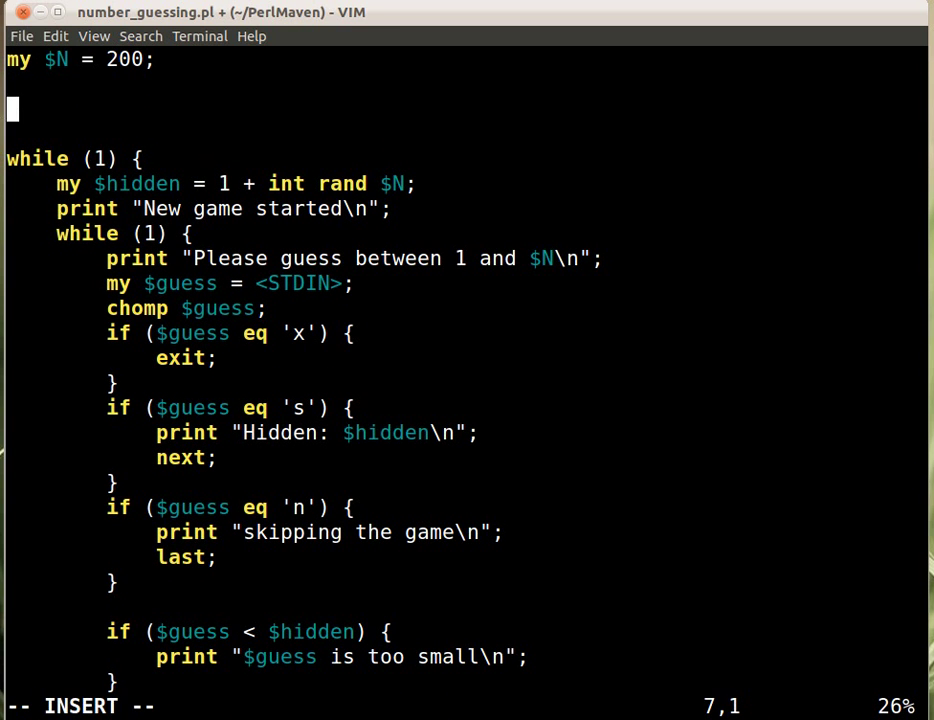
- Type the declaration `my $debug = 0;` on the blank line near the top
type("my $debug;")
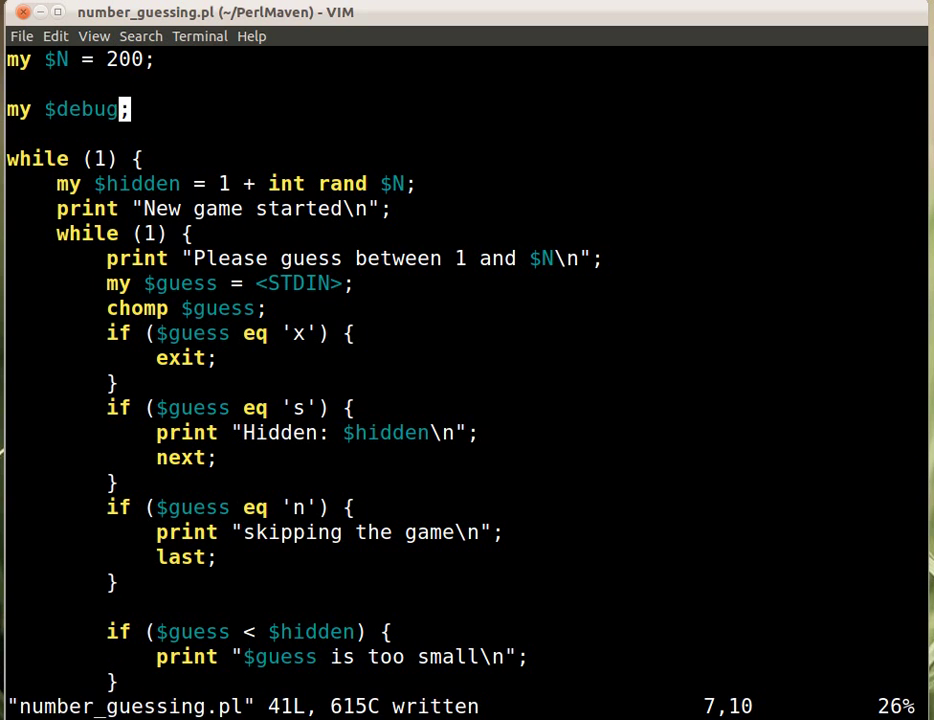
type("= 0")
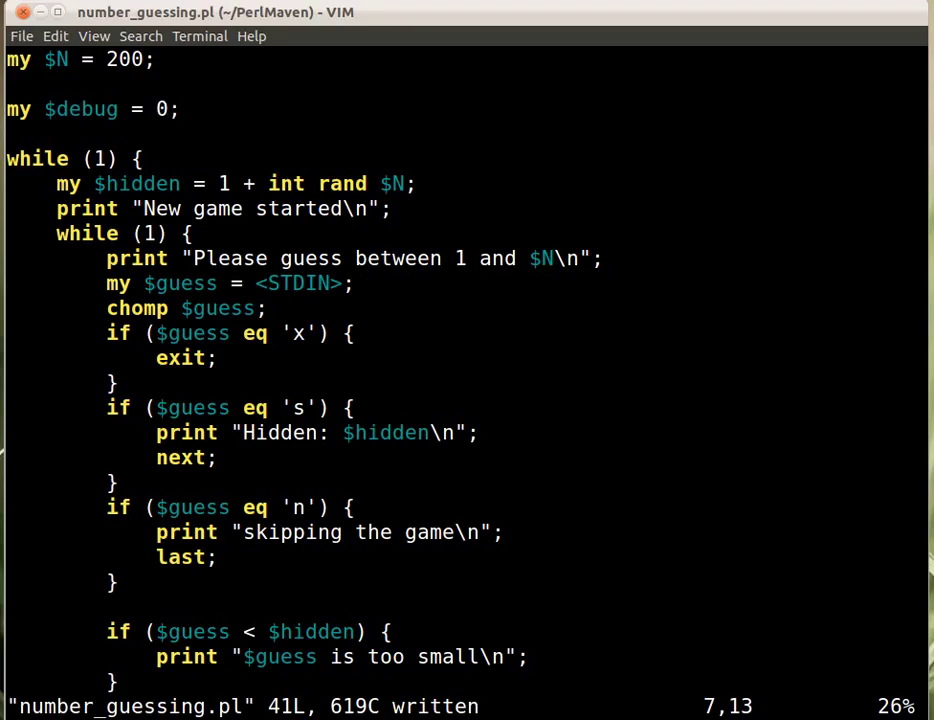
mouse_move(163, 109)
type("if")
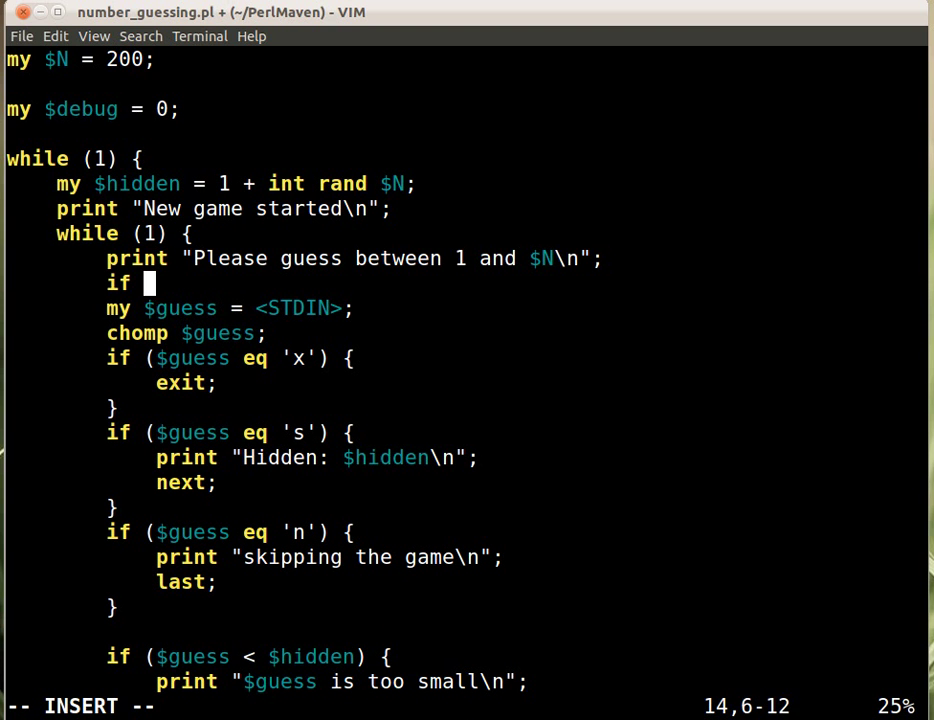
- Add an `if ($debug)` block printing "Hidden value: ($hidden)\n" before reading the guess
type("($debug) {")
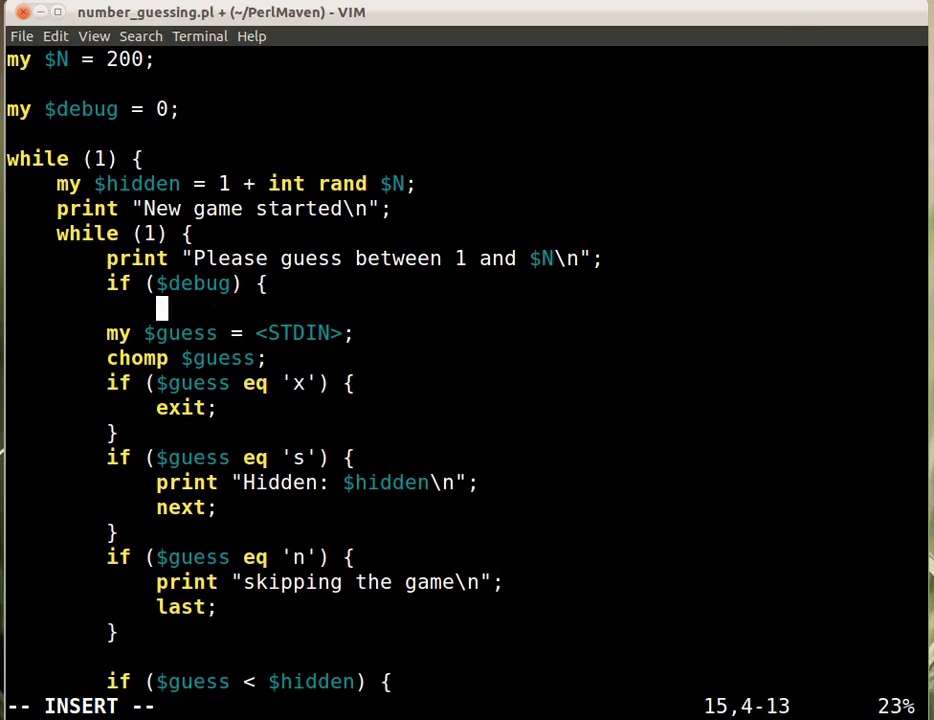
type("]")
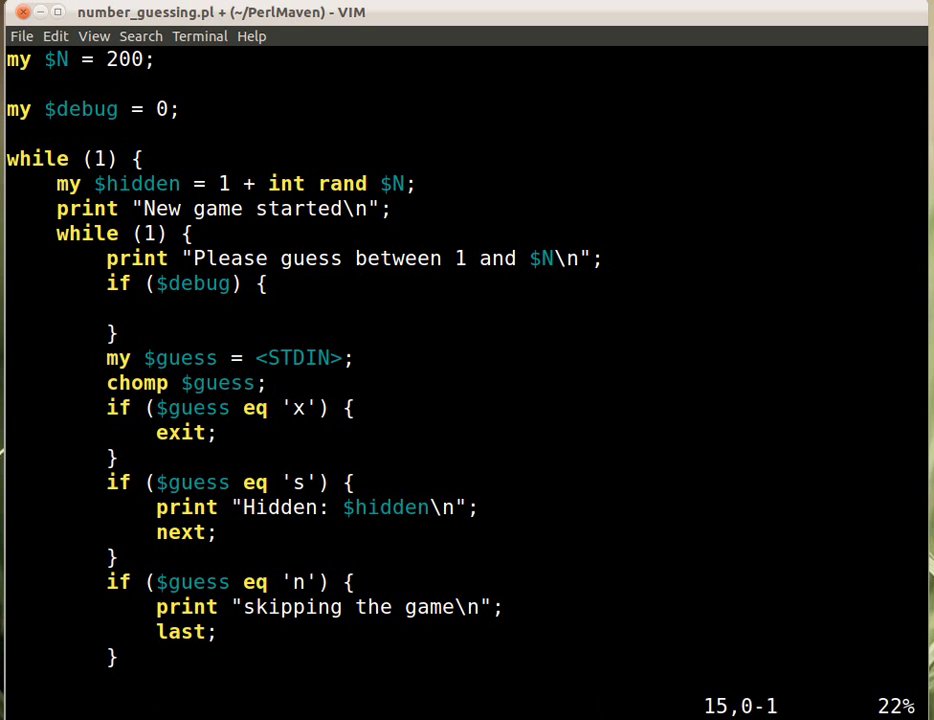
key("i")
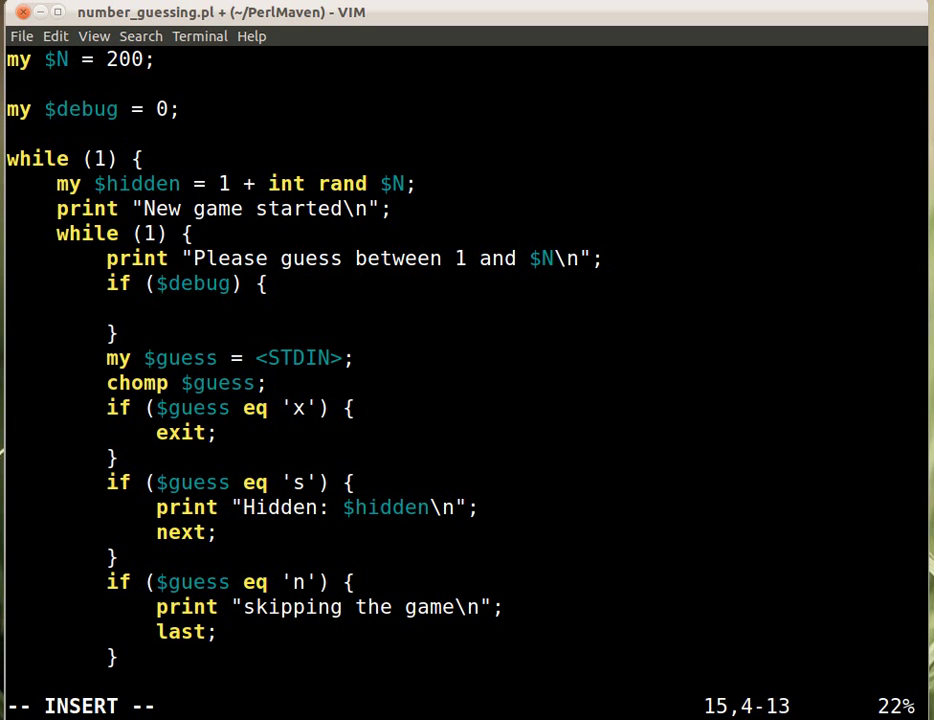
type("print")
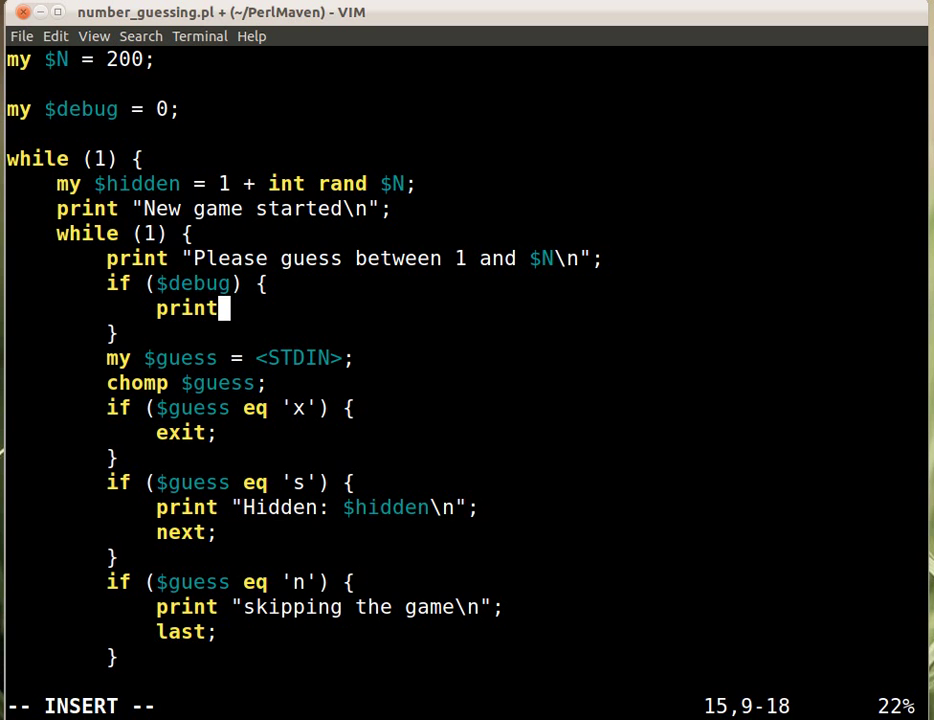
type("\"H")
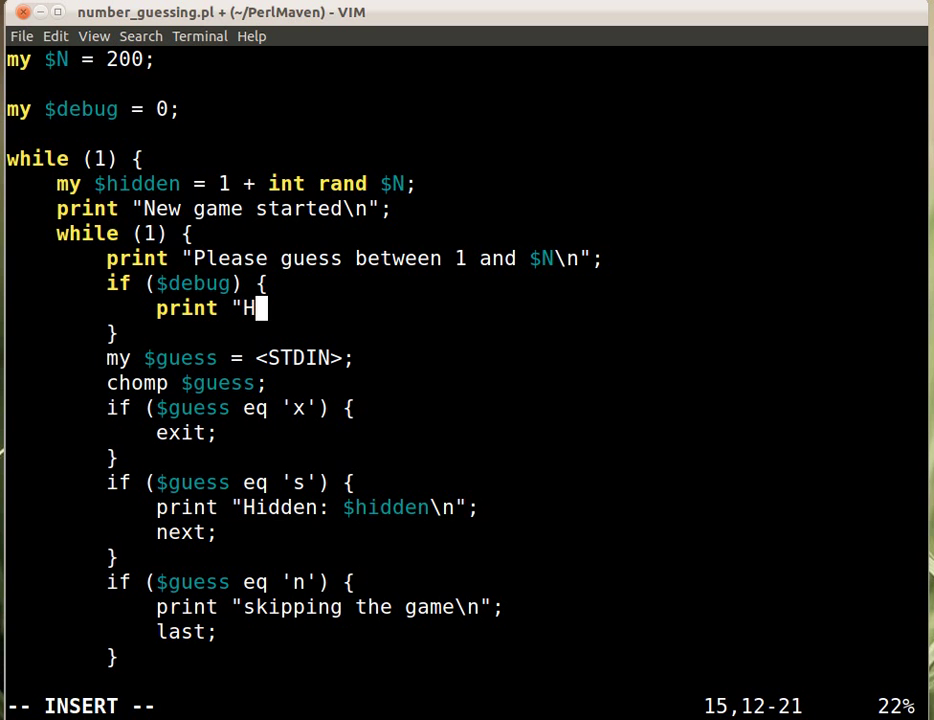
type("idden valu")
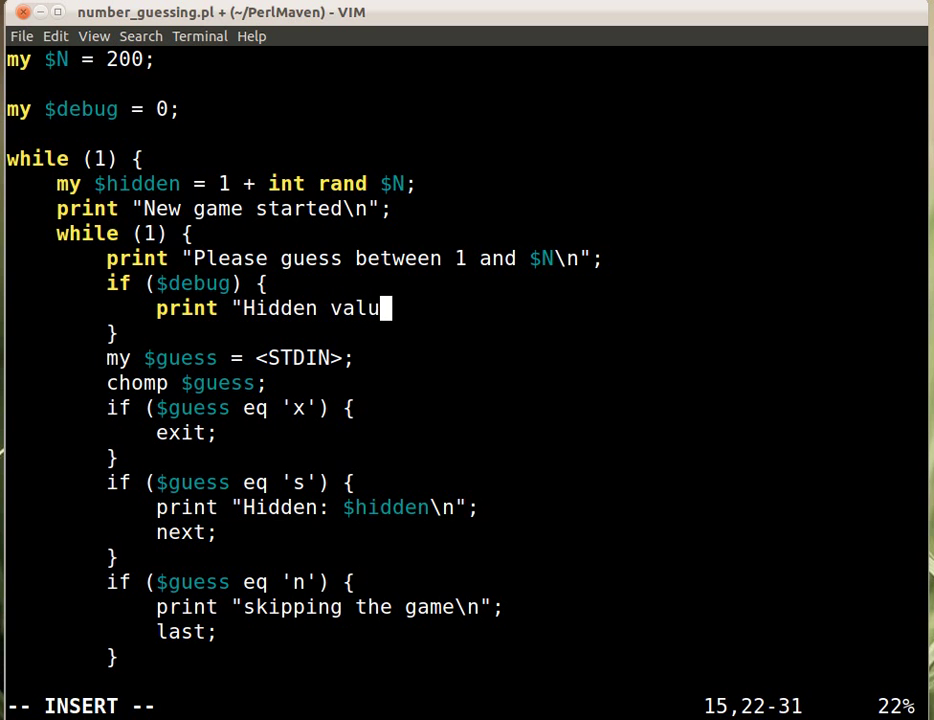
type("e: ($")
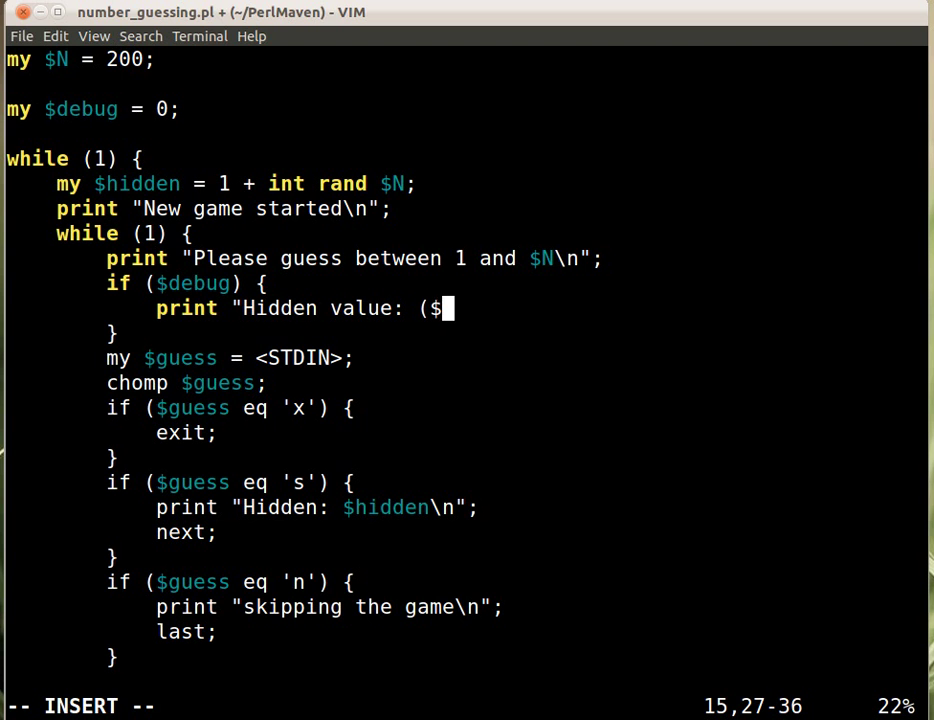
type("hidden")
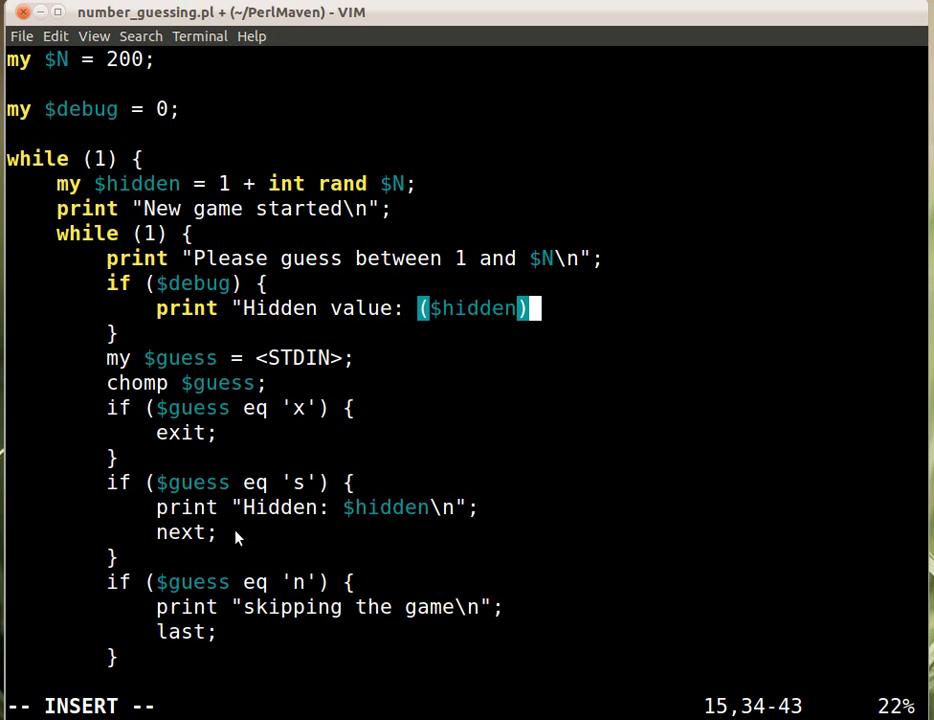
mouse_move(220, 505)
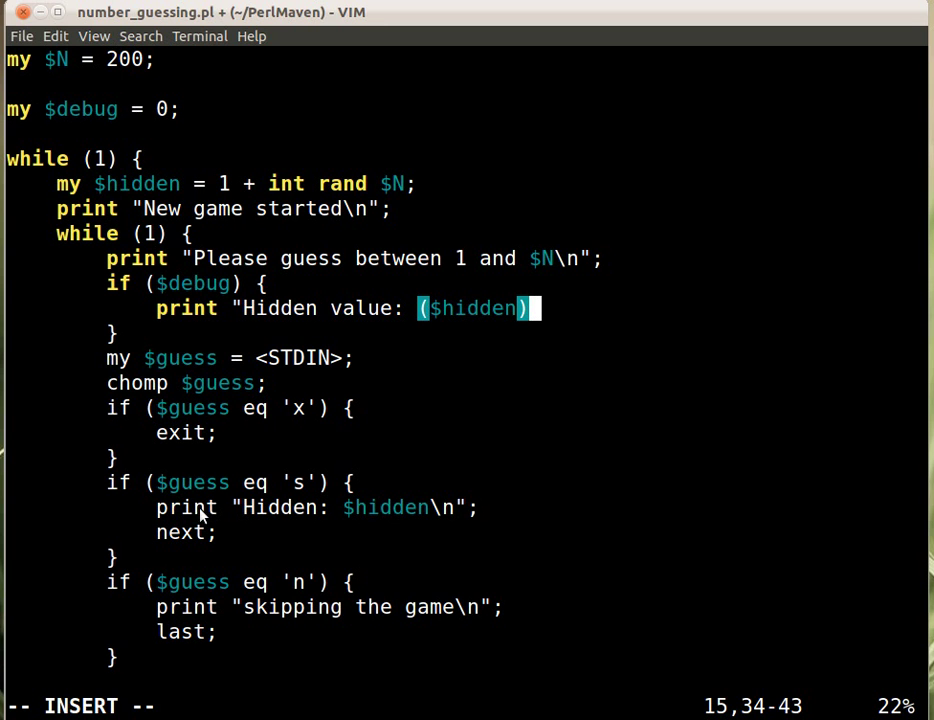
mouse_move(400, 320)
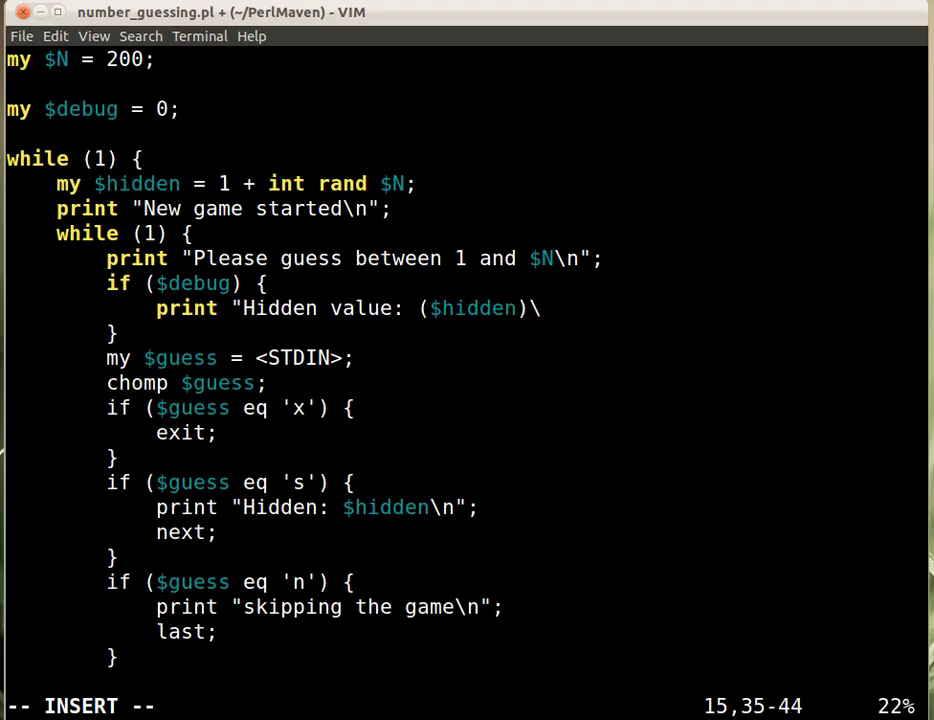
type("\\n\";")
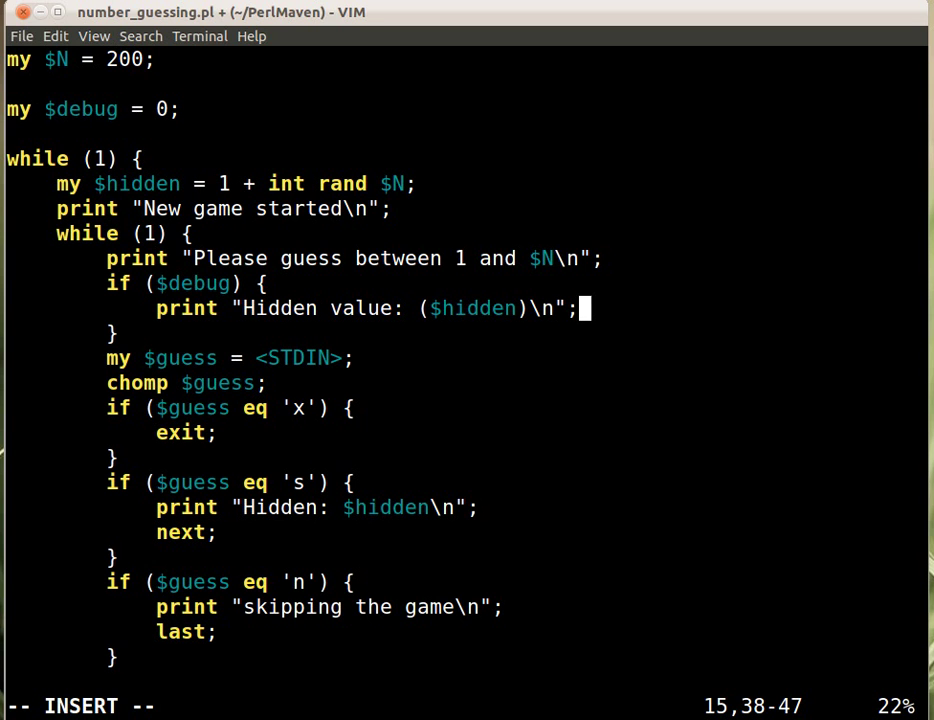
key("Escape")
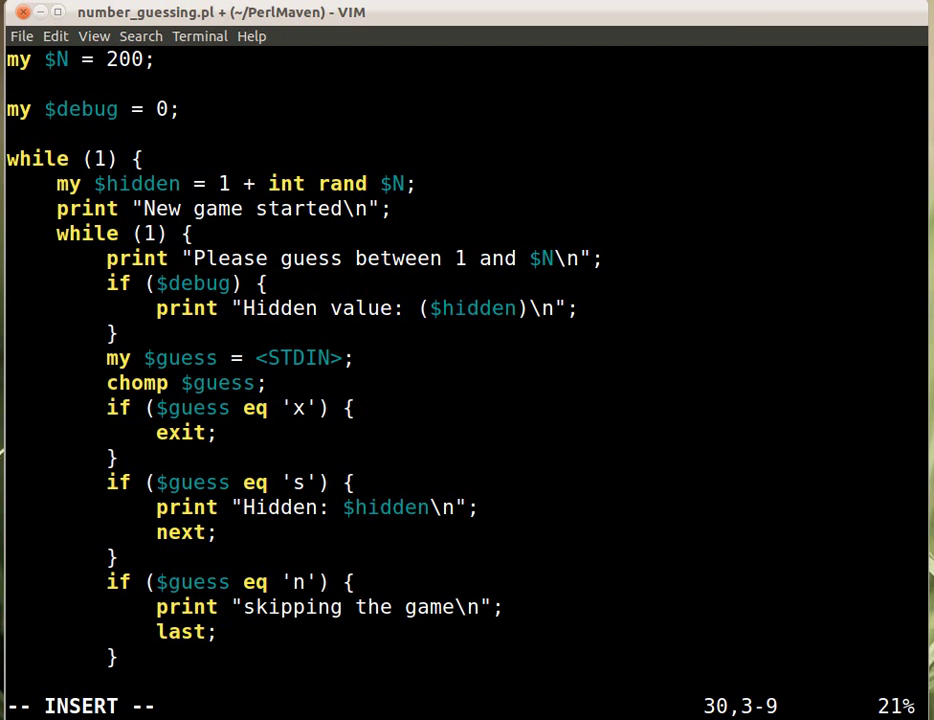
- Add an `if ($guess eq 'd')` branch that ends with `next;`
type("if ($g")
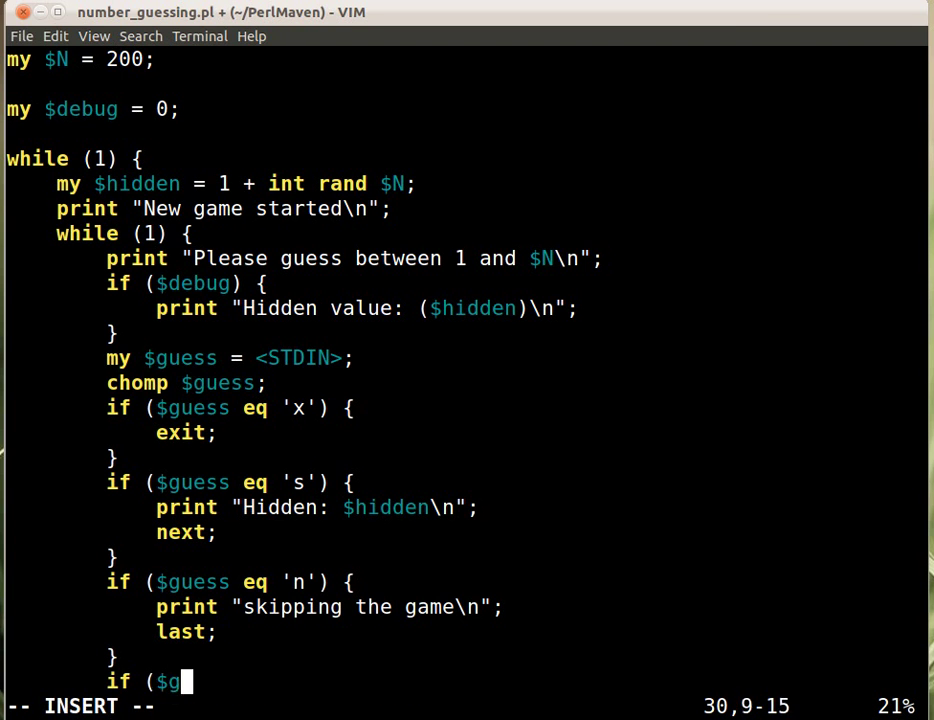
type("uess")
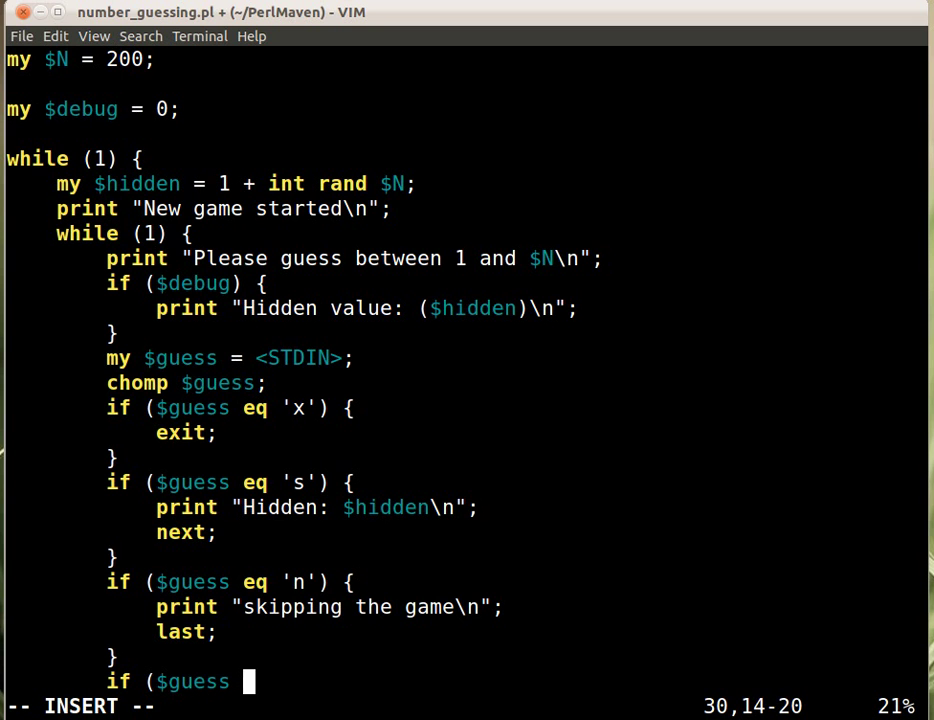
type("eq 'd') {")
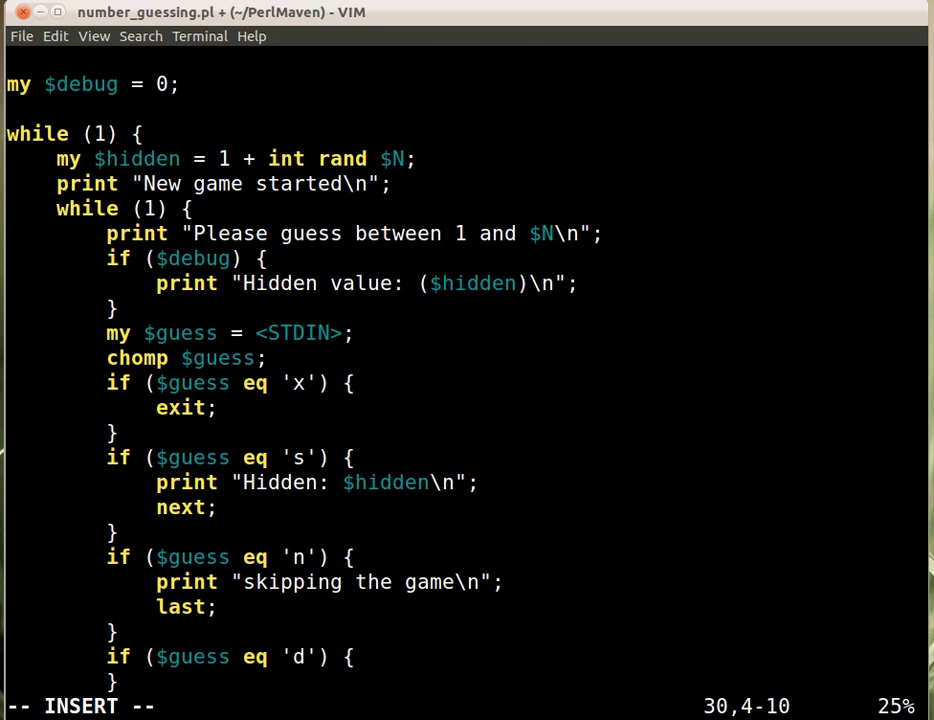
key("Down")
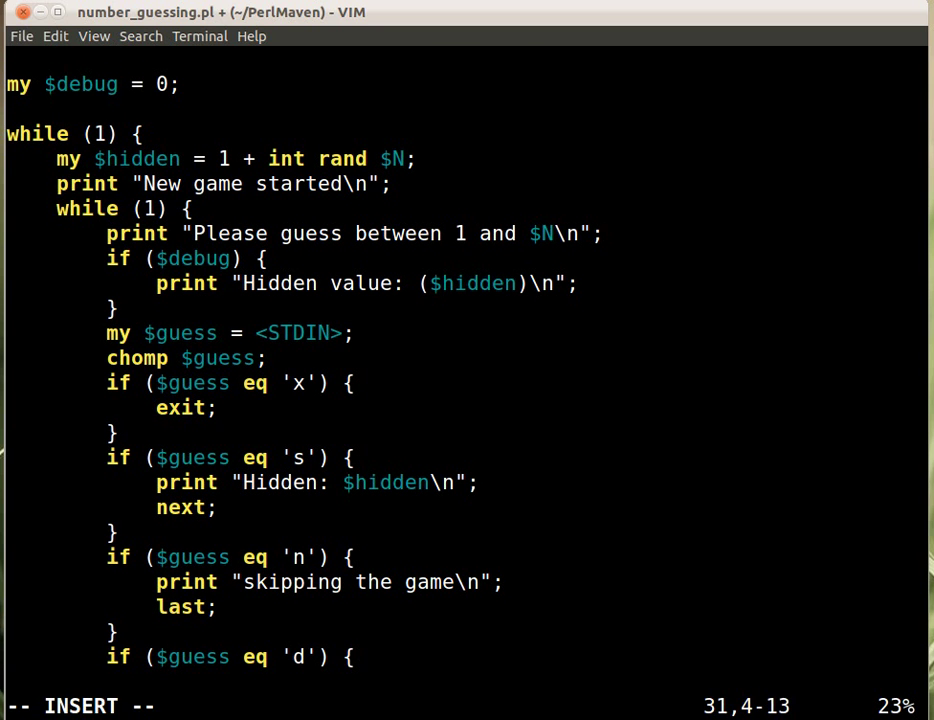
type("next;")
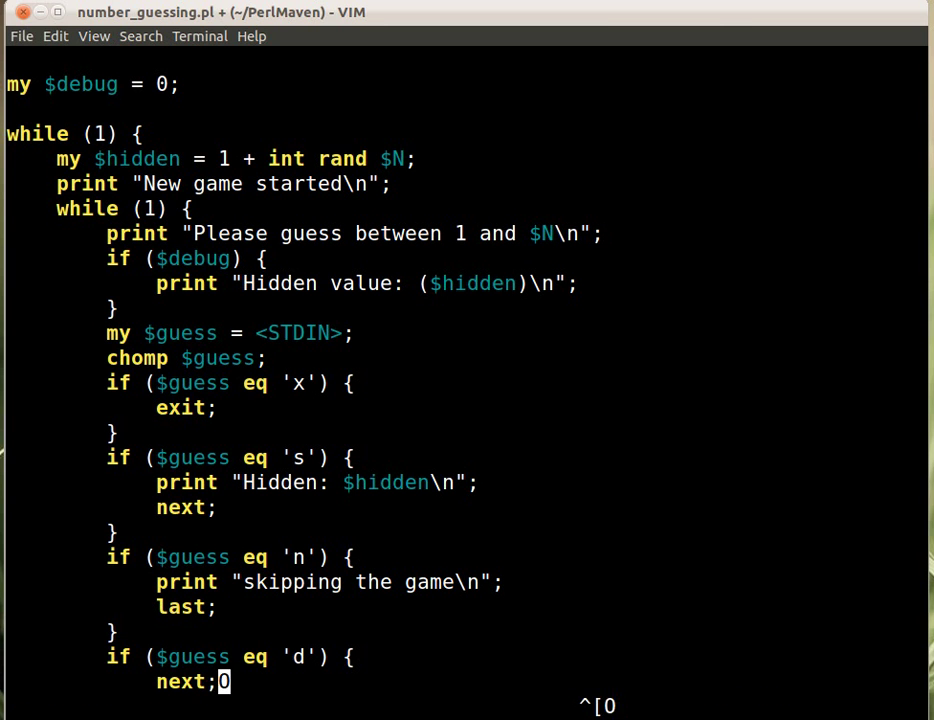
- Inside the 'd' branch, toggle the flag with `$debug = $debug ? 0 : 1;`
key("i")
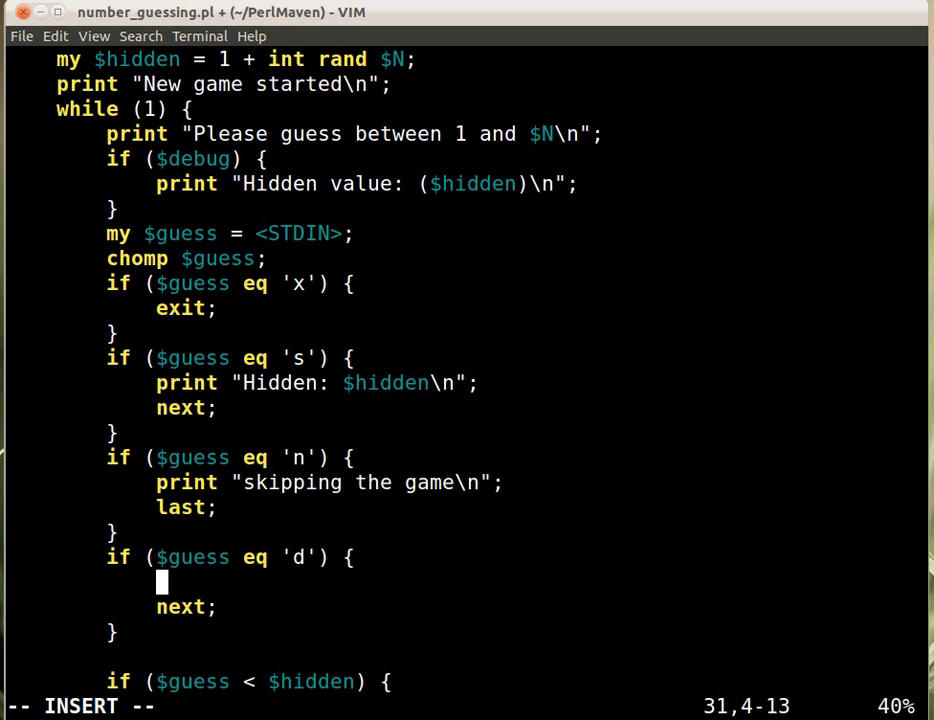
type("$deb")
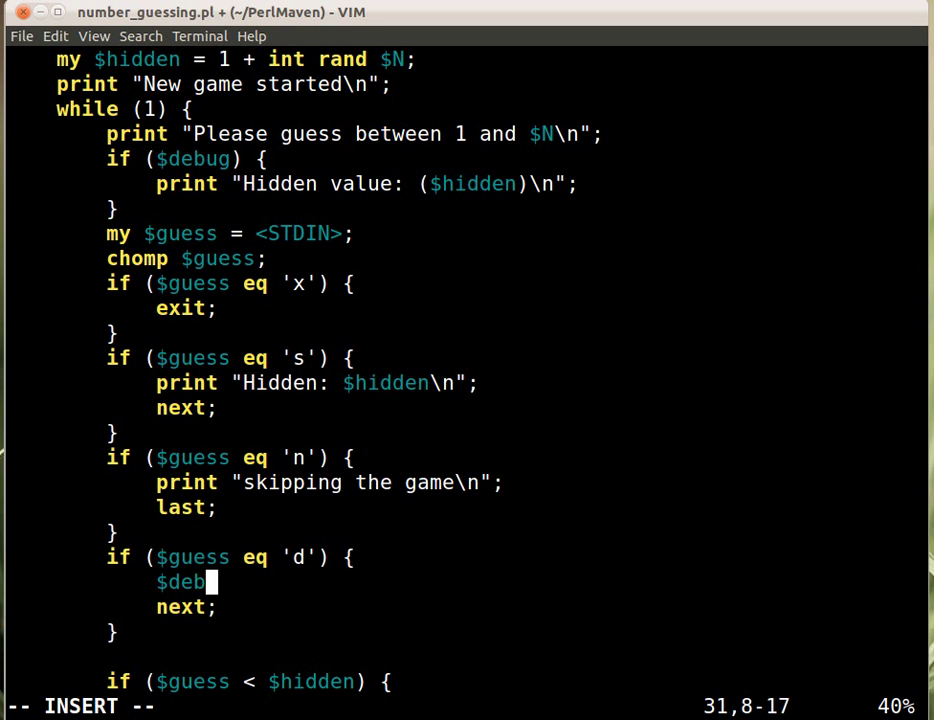
type("ug =")
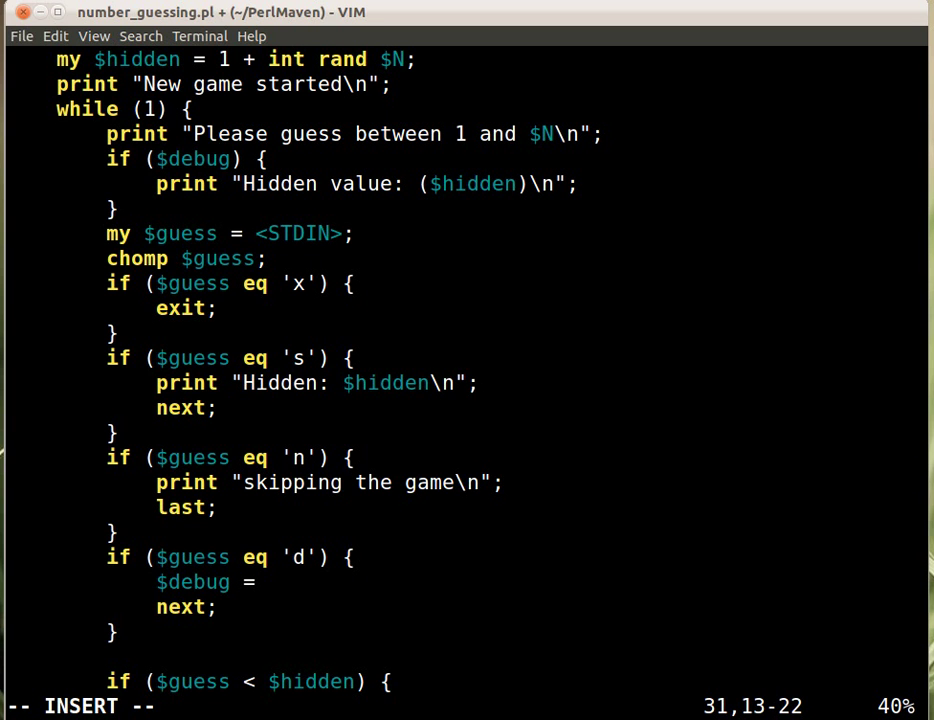
type("$debug")
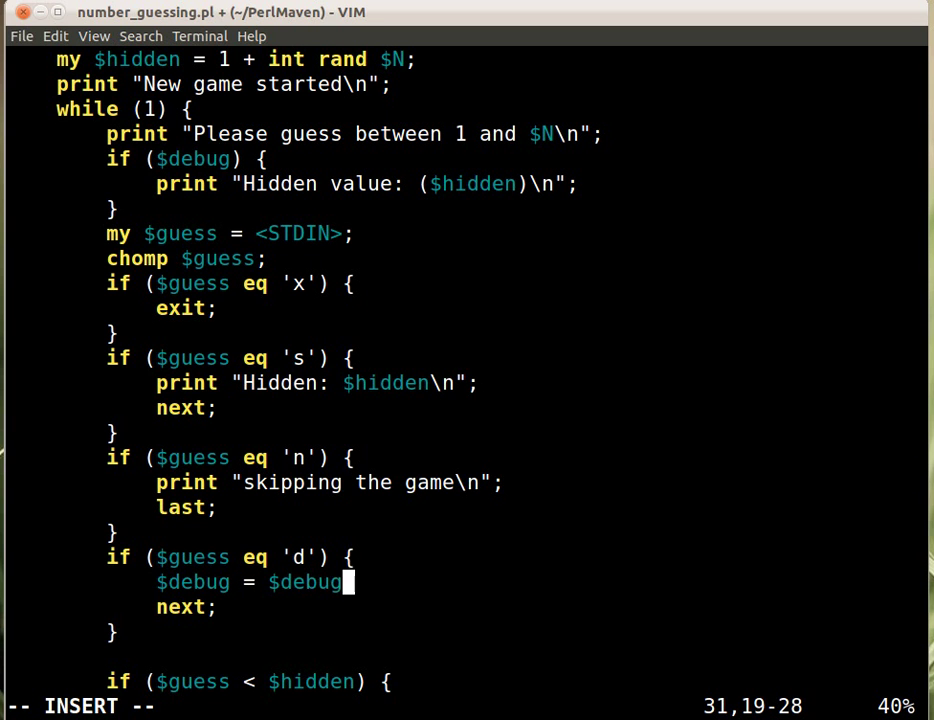
type("?")
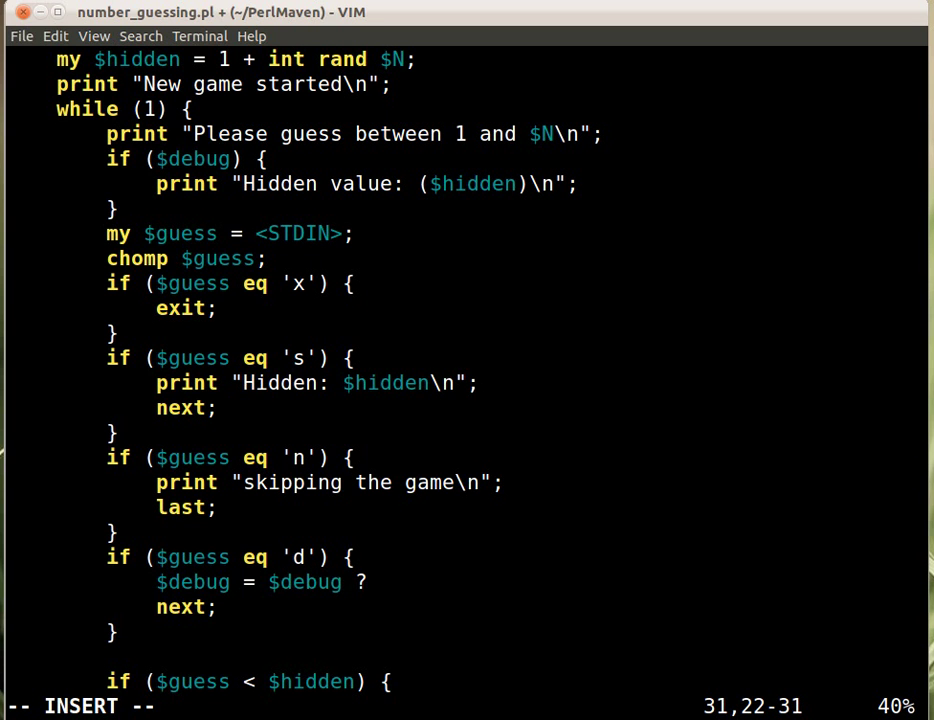
type("0")
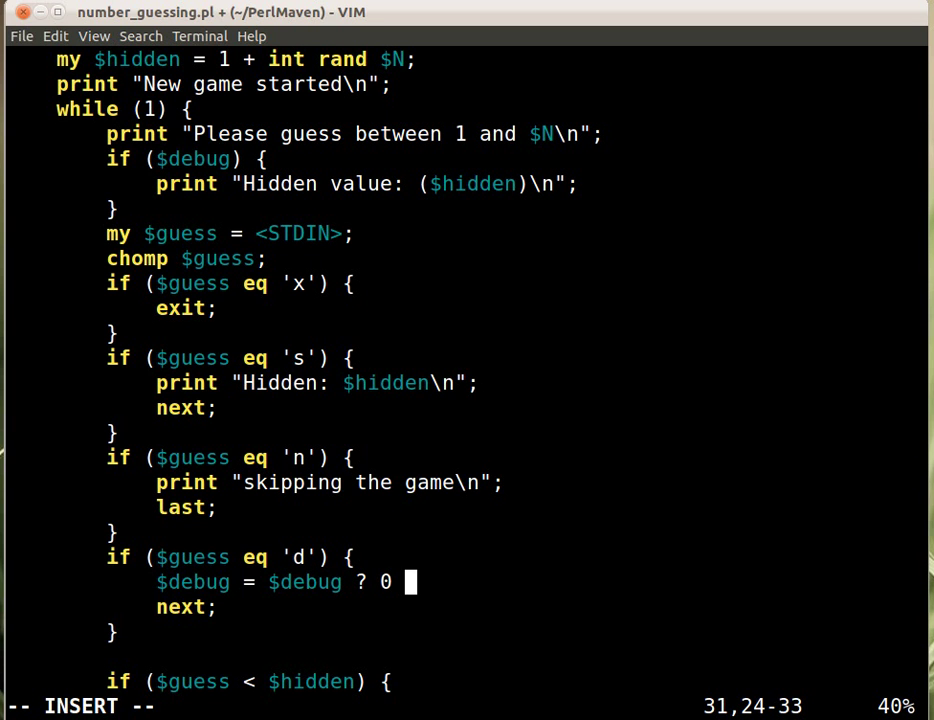
type(": 1;")
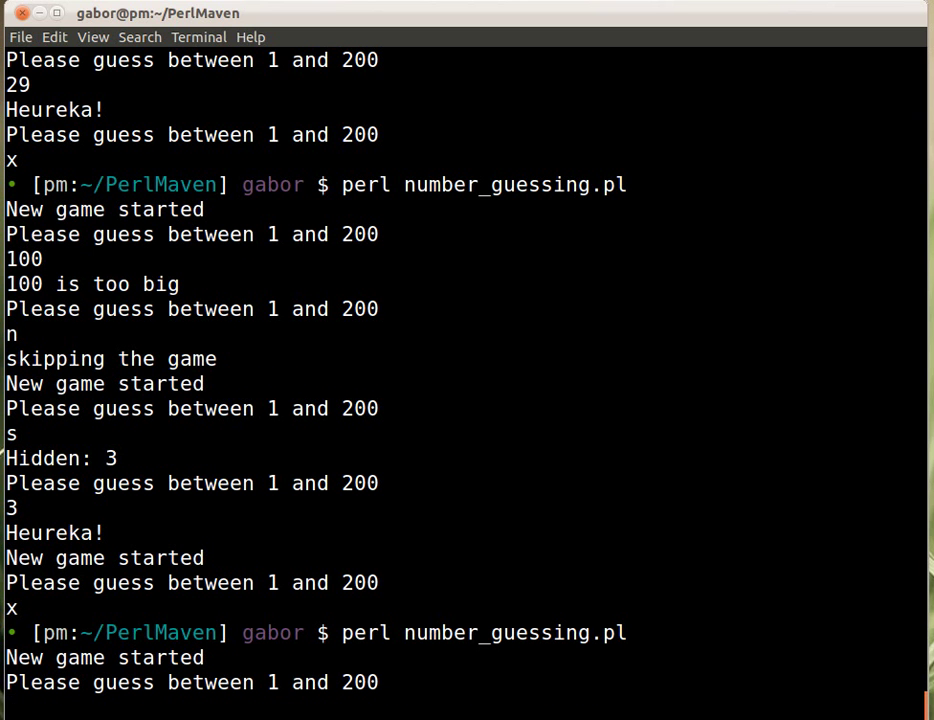
- Guess 10, 1, 120 and 13, enter 'd' to enable debug, then guess 14
type("100")
type("d")
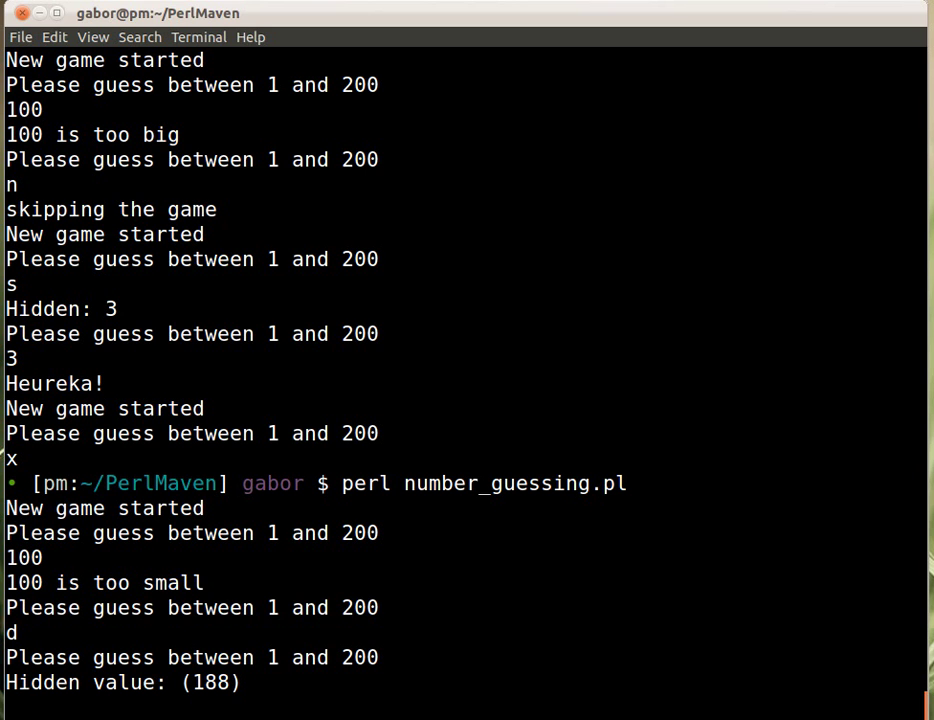
type("1")
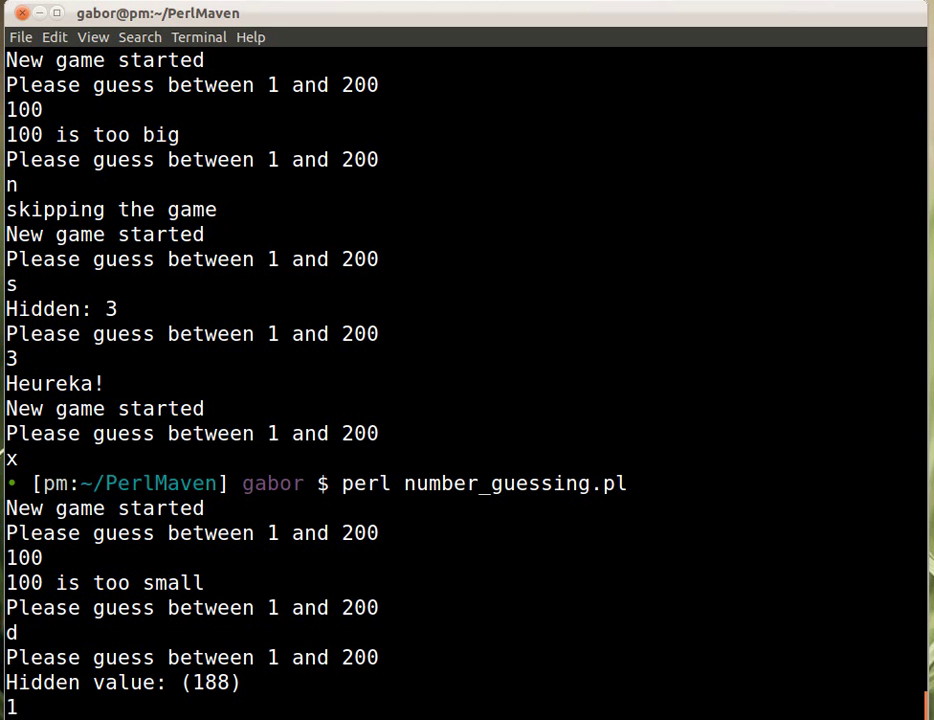
type("120")
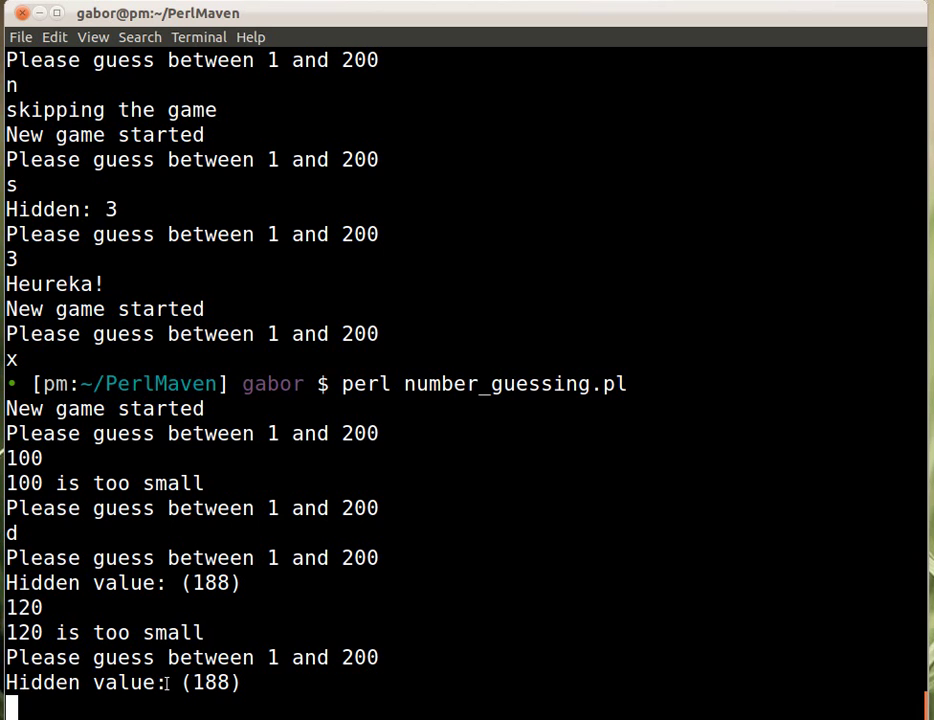
mouse_move(277, 643)
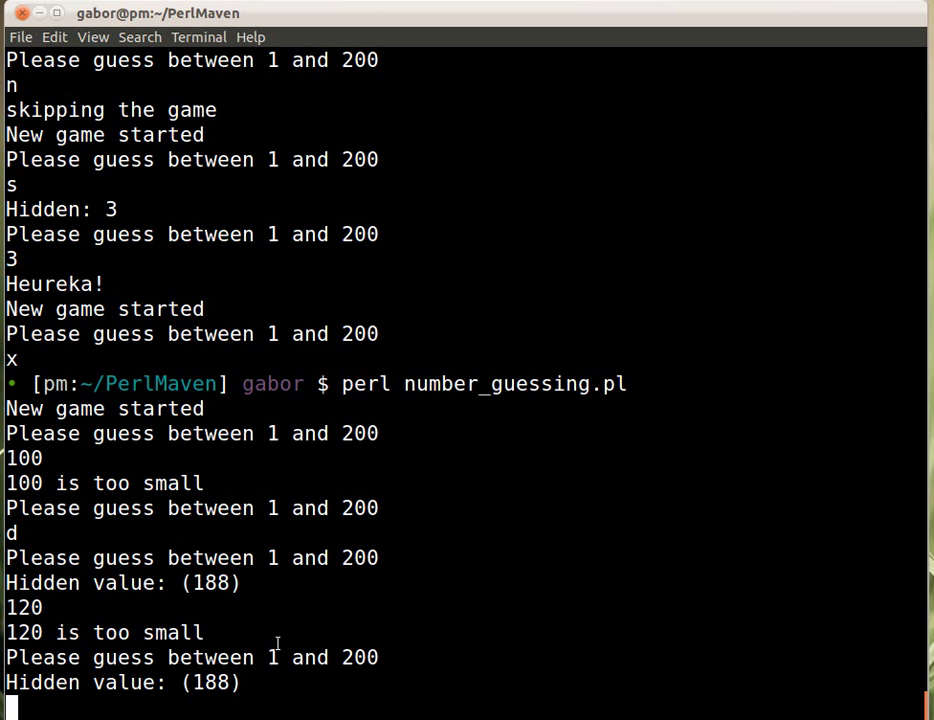
type("130")
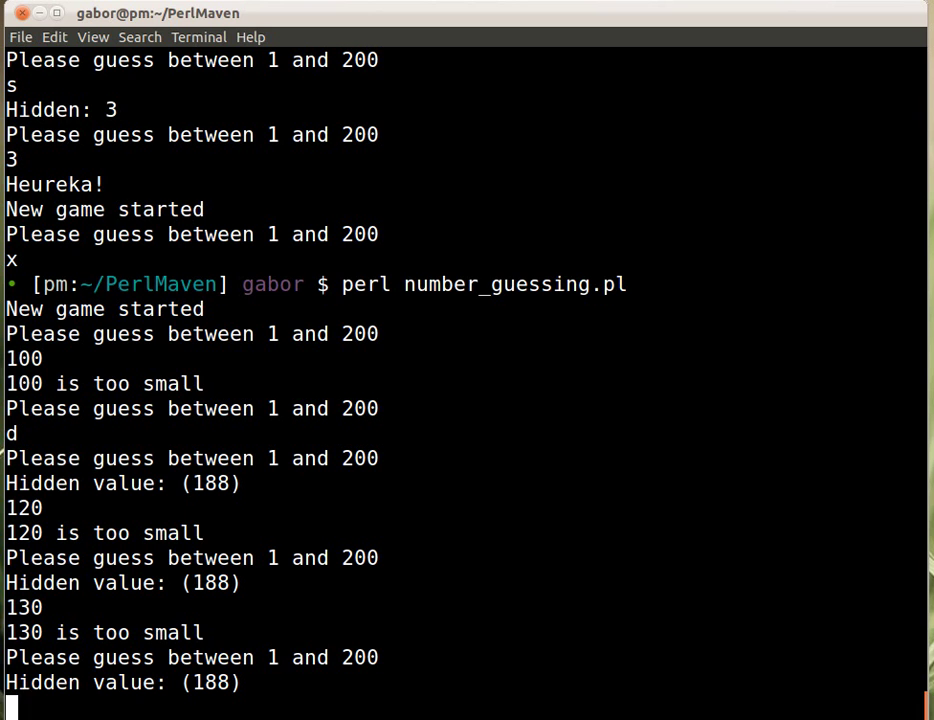
mouse_move(274, 665)
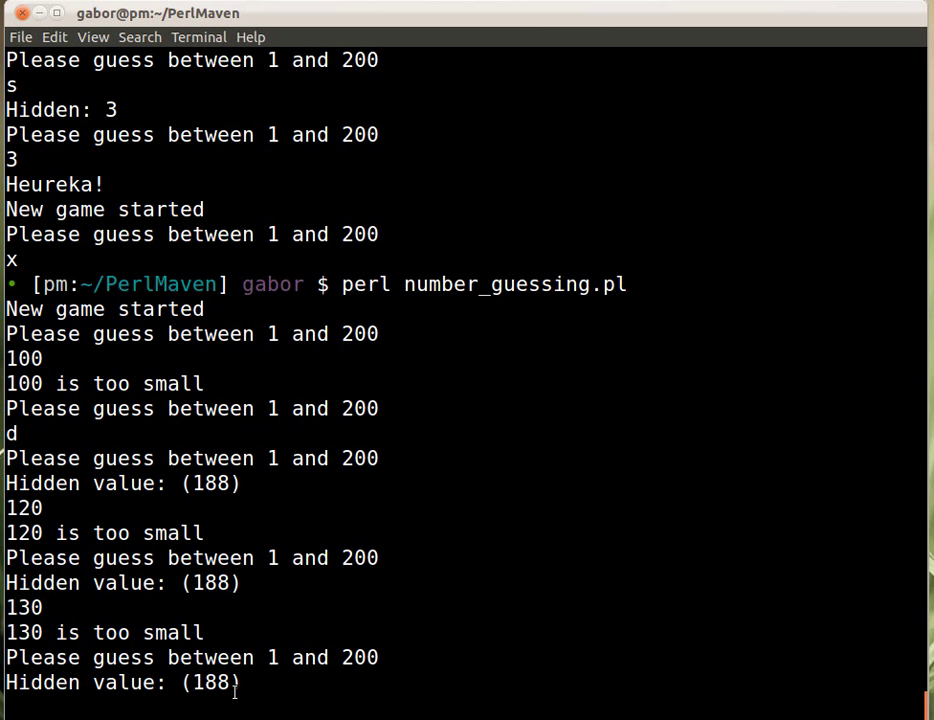
type("d")
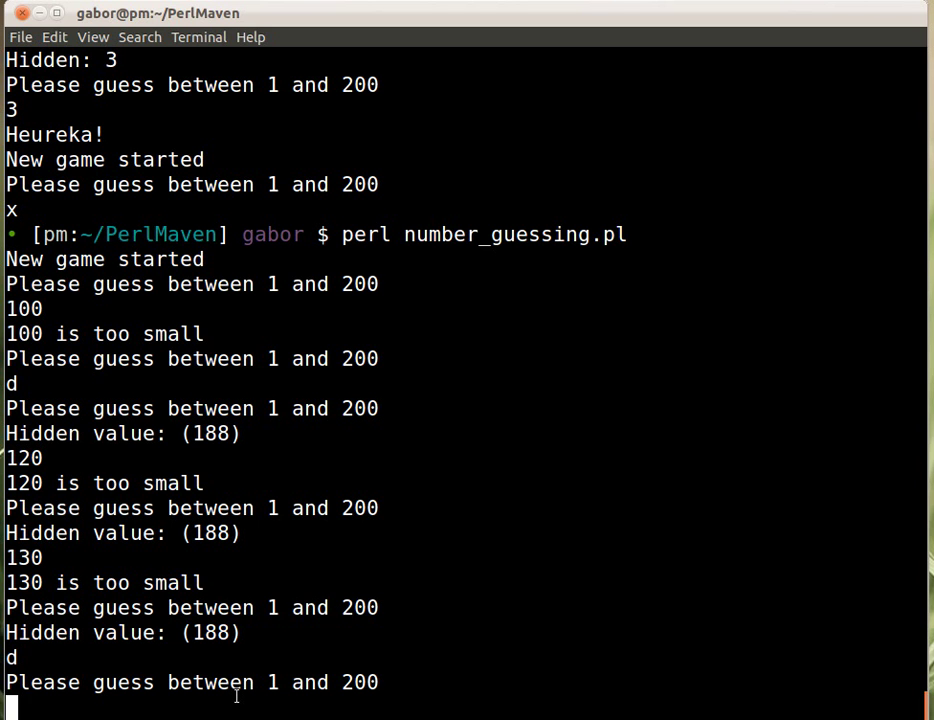
mouse_move(118, 641)
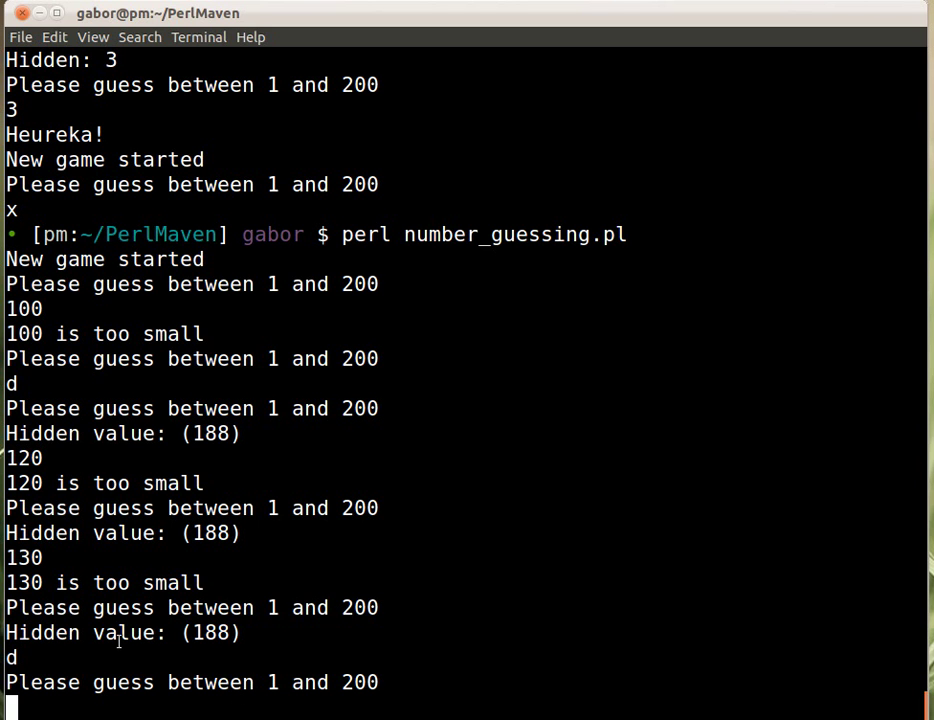
type("14")
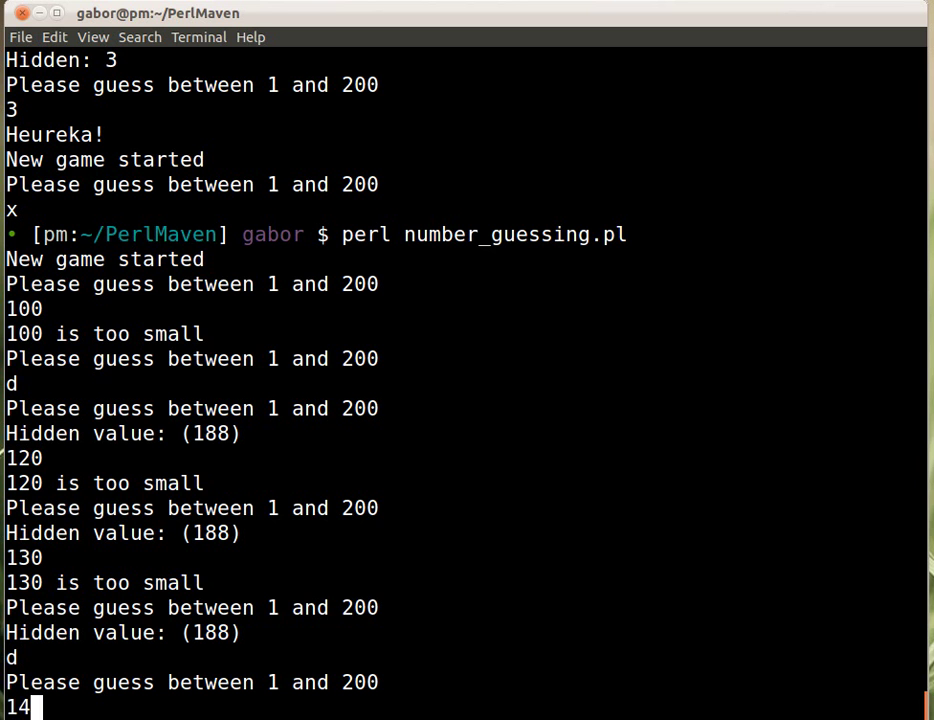